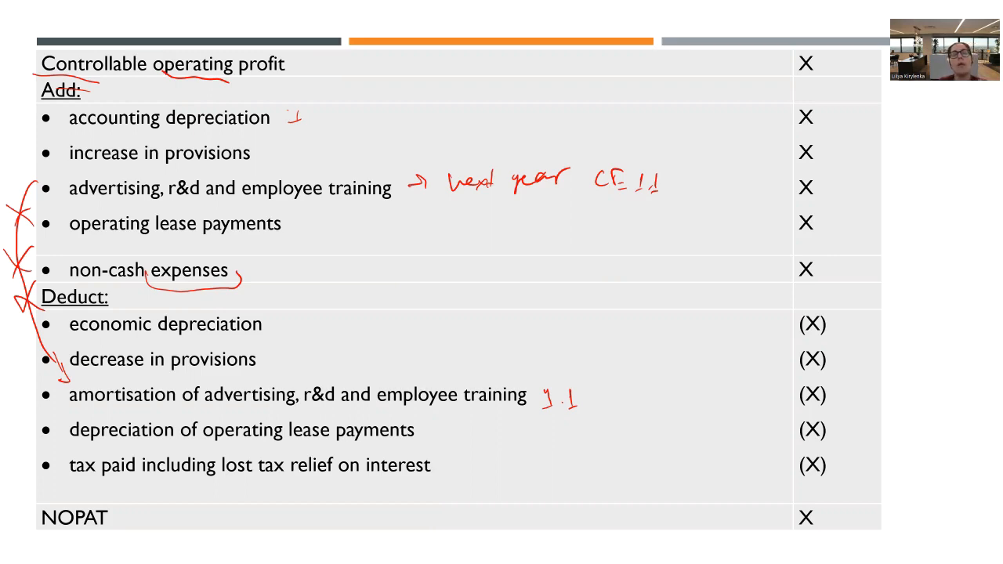
Draw red-ink underlines beneath 'tax paid including lost tax relief on interest' and 'NOPAT'
left_click_drag(59, 455, 125, 486)
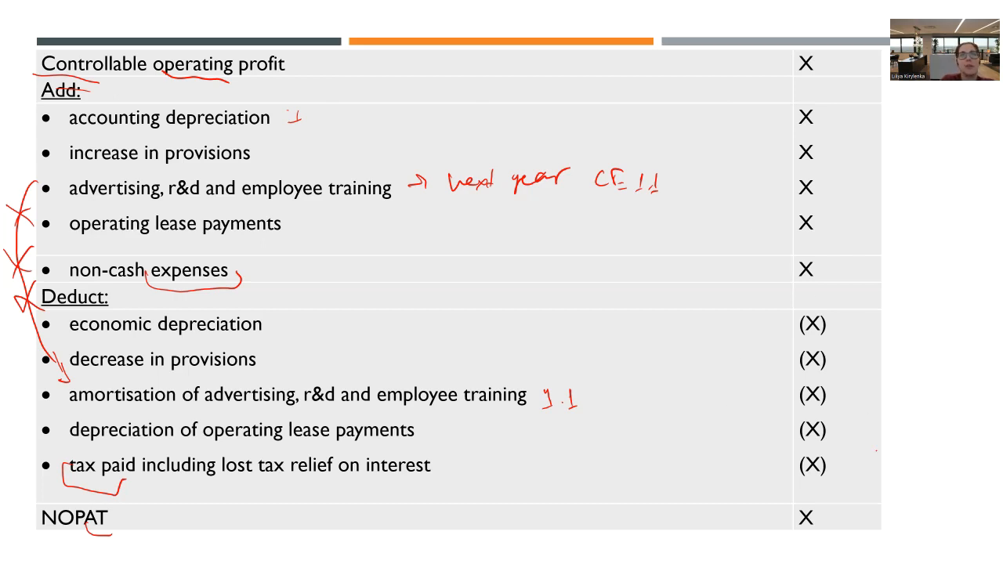
mouse_move(325, 198)
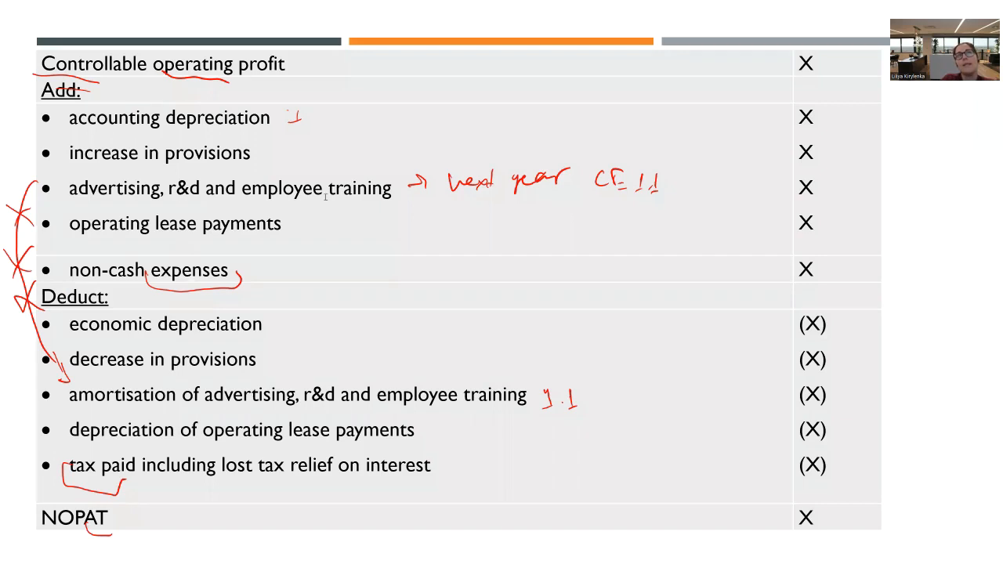